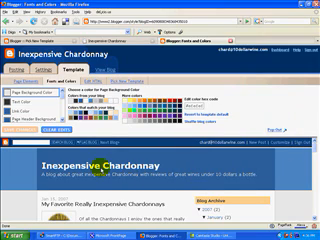
- Scroll the Fonts and Colors palette to choose a light page background colour
{"action": "scroll", "scroll_direction": "down", "scroll_amount": 3}
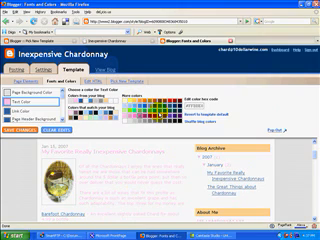
- Select a colour swatch for the blog's main text colour
{"action": "left_click", "coordinate": [35, 102]}
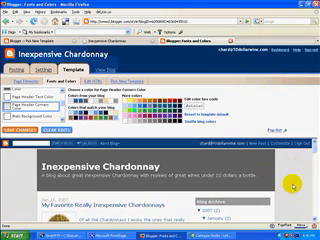
- Scroll the preview after applying the dark grey header background and corners
{"action": "scroll", "scroll_direction": "down", "scroll_amount": 3}
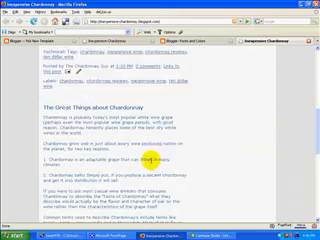
- Scroll through the published Inexpensive Chardonnay blog on its blogspot tab
{"action": "scroll", "scroll_direction": "up", "scroll_amount": 3}
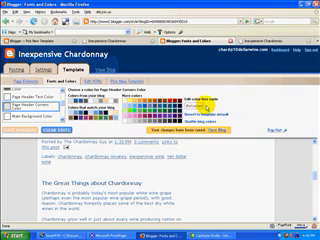
- Scroll the Fonts and Colors editor to save the new colour scheme
{"action": "scroll", "scroll_direction": "down", "scroll_amount": 3}
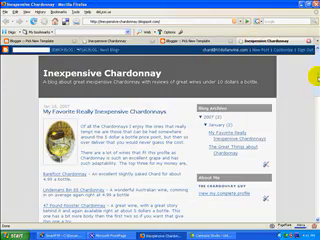
- Scroll down the live blog's posts and back up to the dark grey header
{"action": "scroll", "scroll_direction": "down", "scroll_amount": 3}
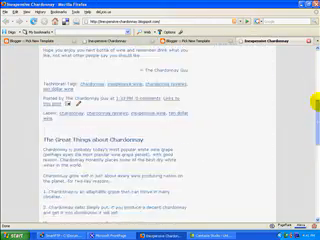
{"action": "scroll", "scroll_direction": "up", "scroll_amount": 3}
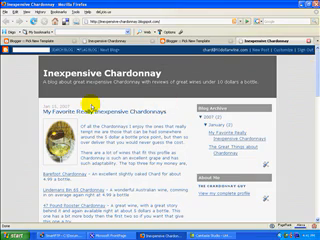